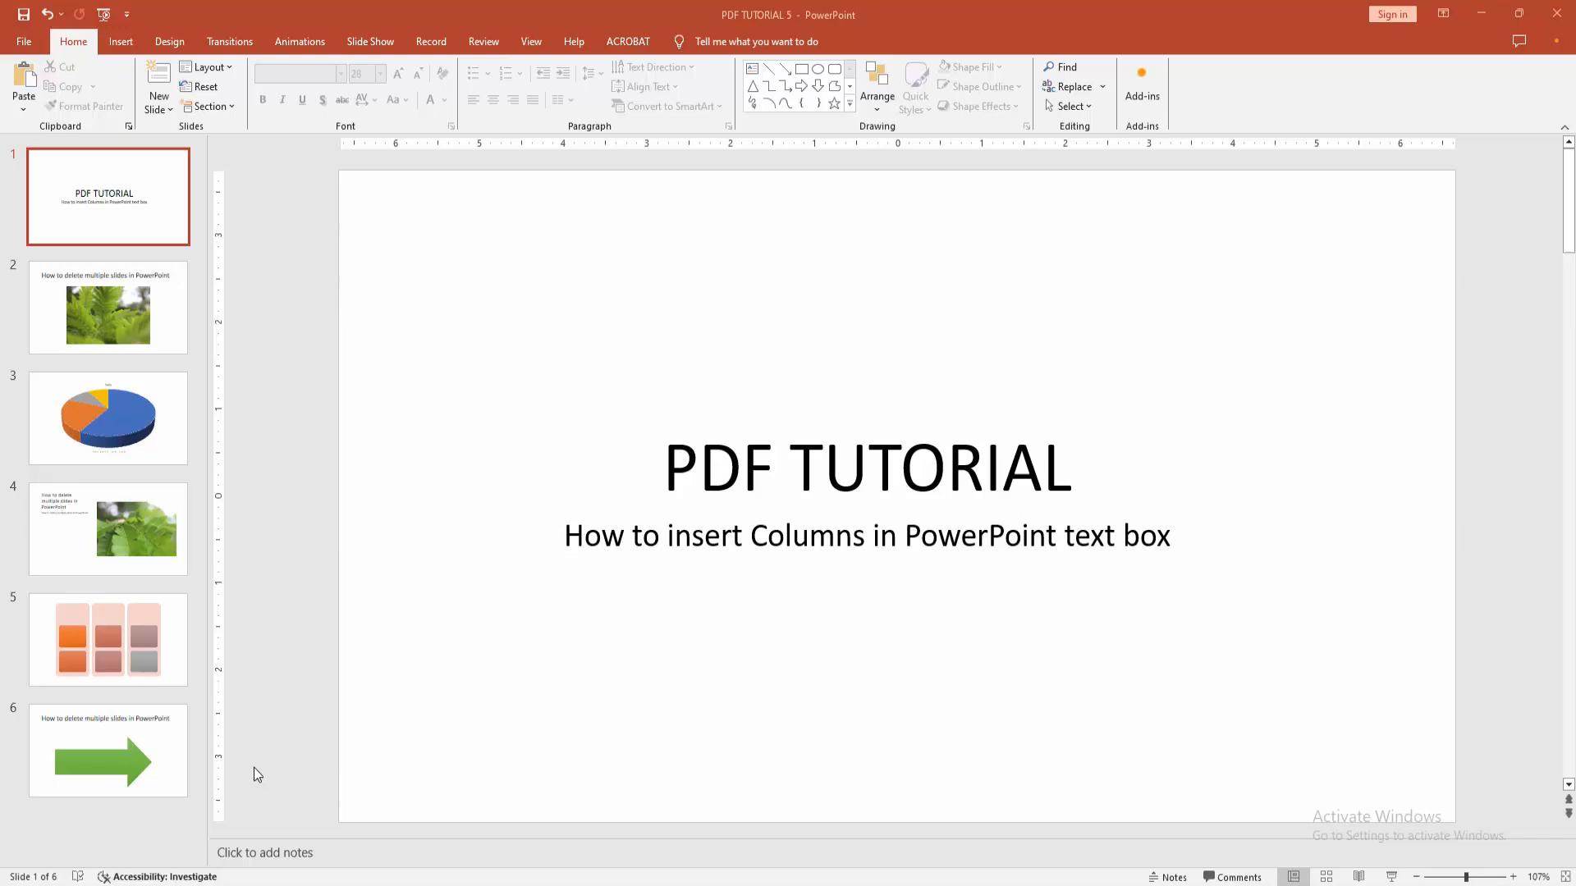
pyautogui.moveTo(167, 445)
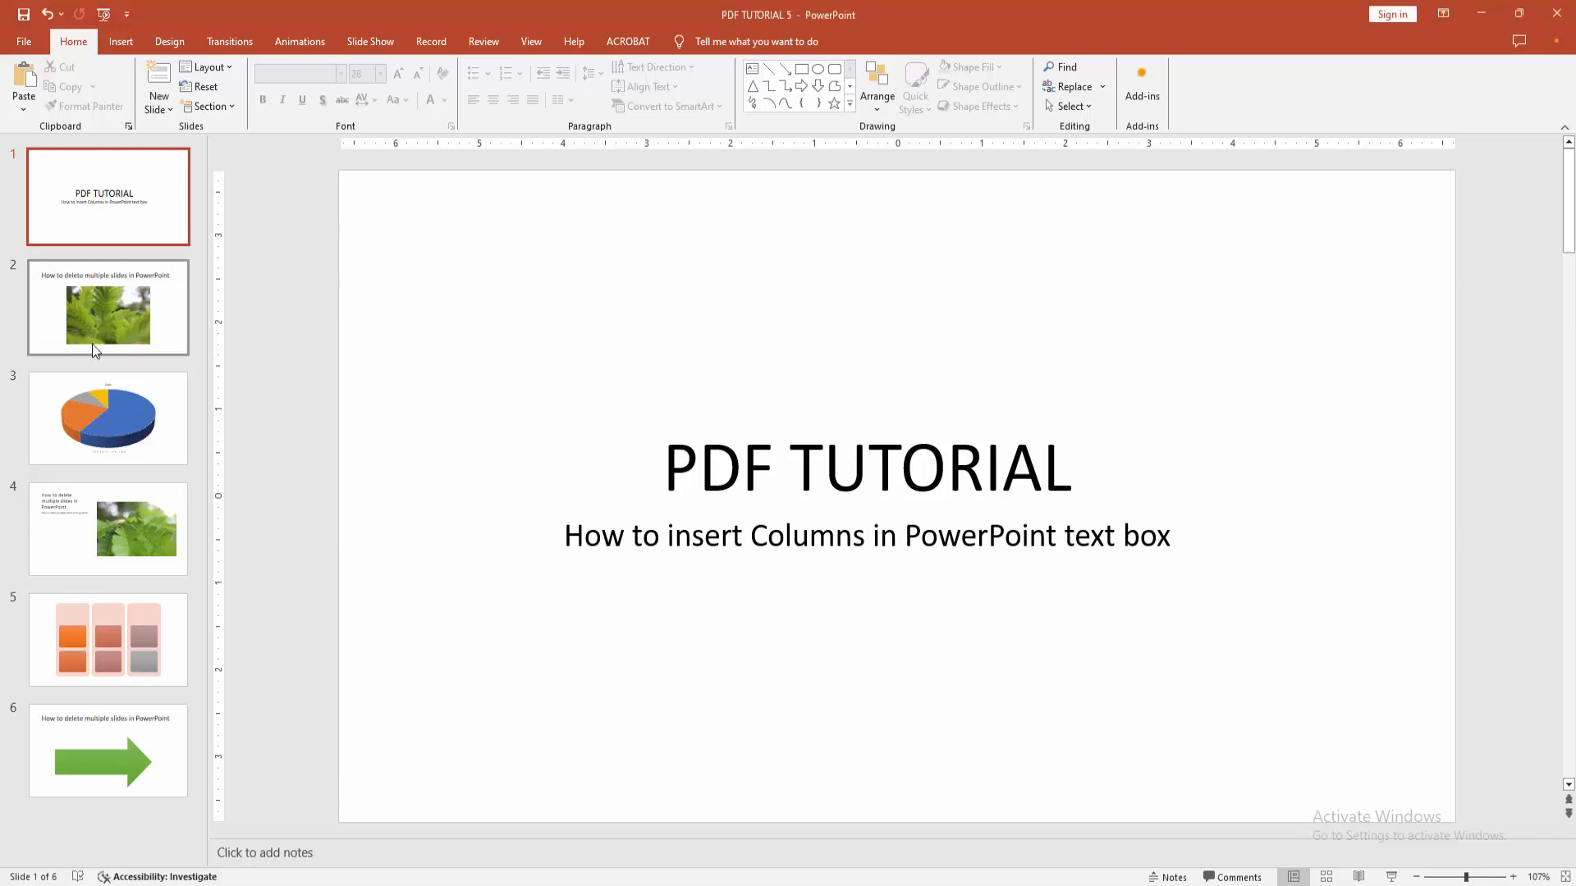
# - Browse the second and pie-chart slides, then return to the title slide
pyautogui.click(109, 307)
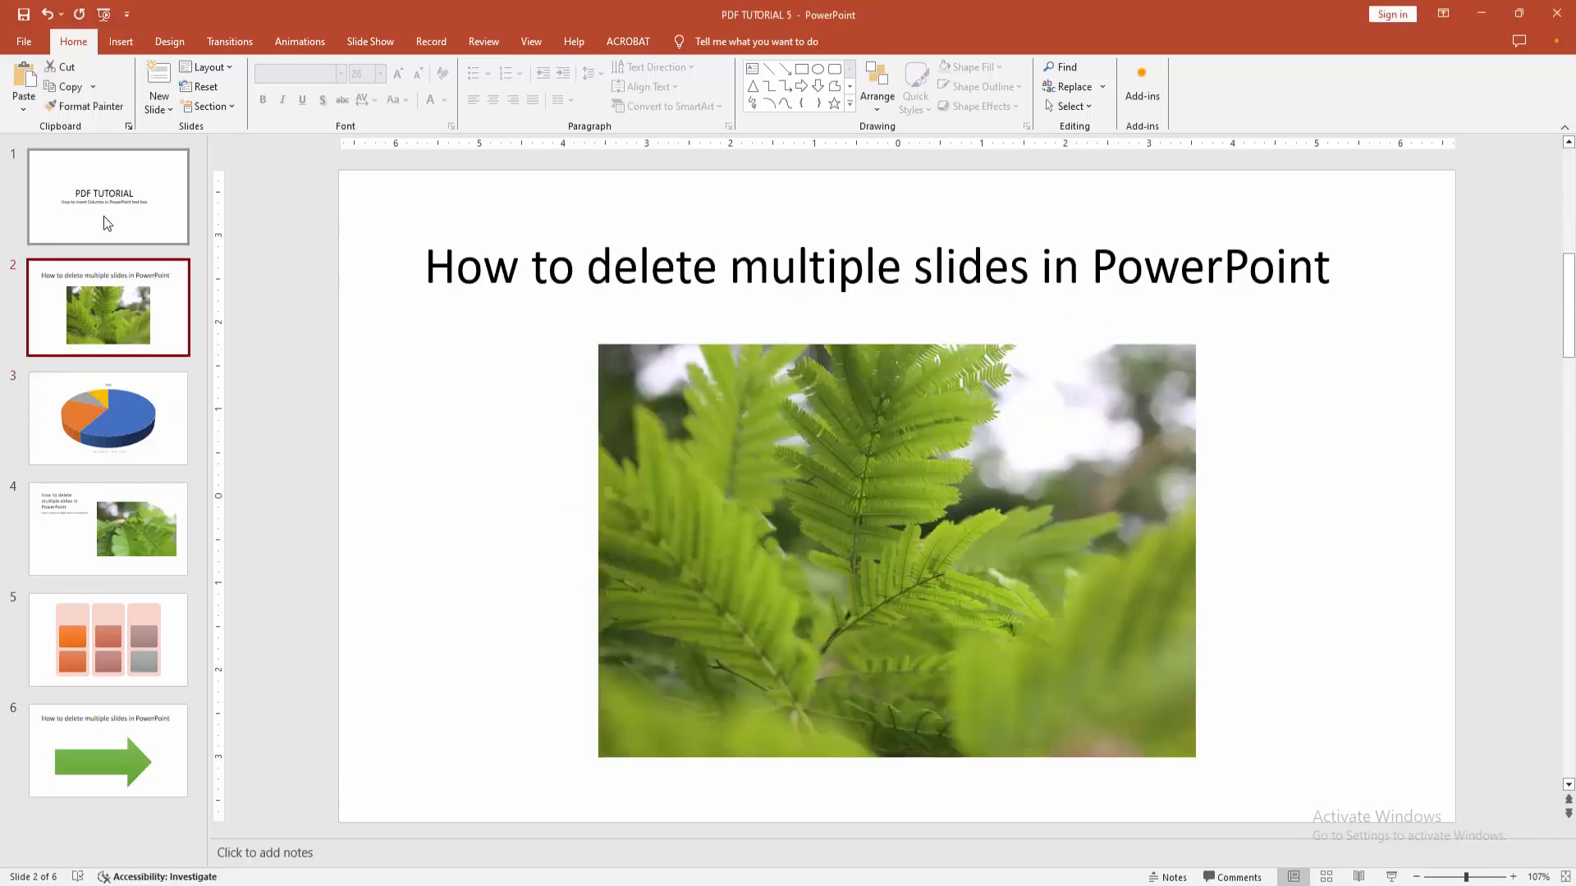
pyautogui.click(108, 418)
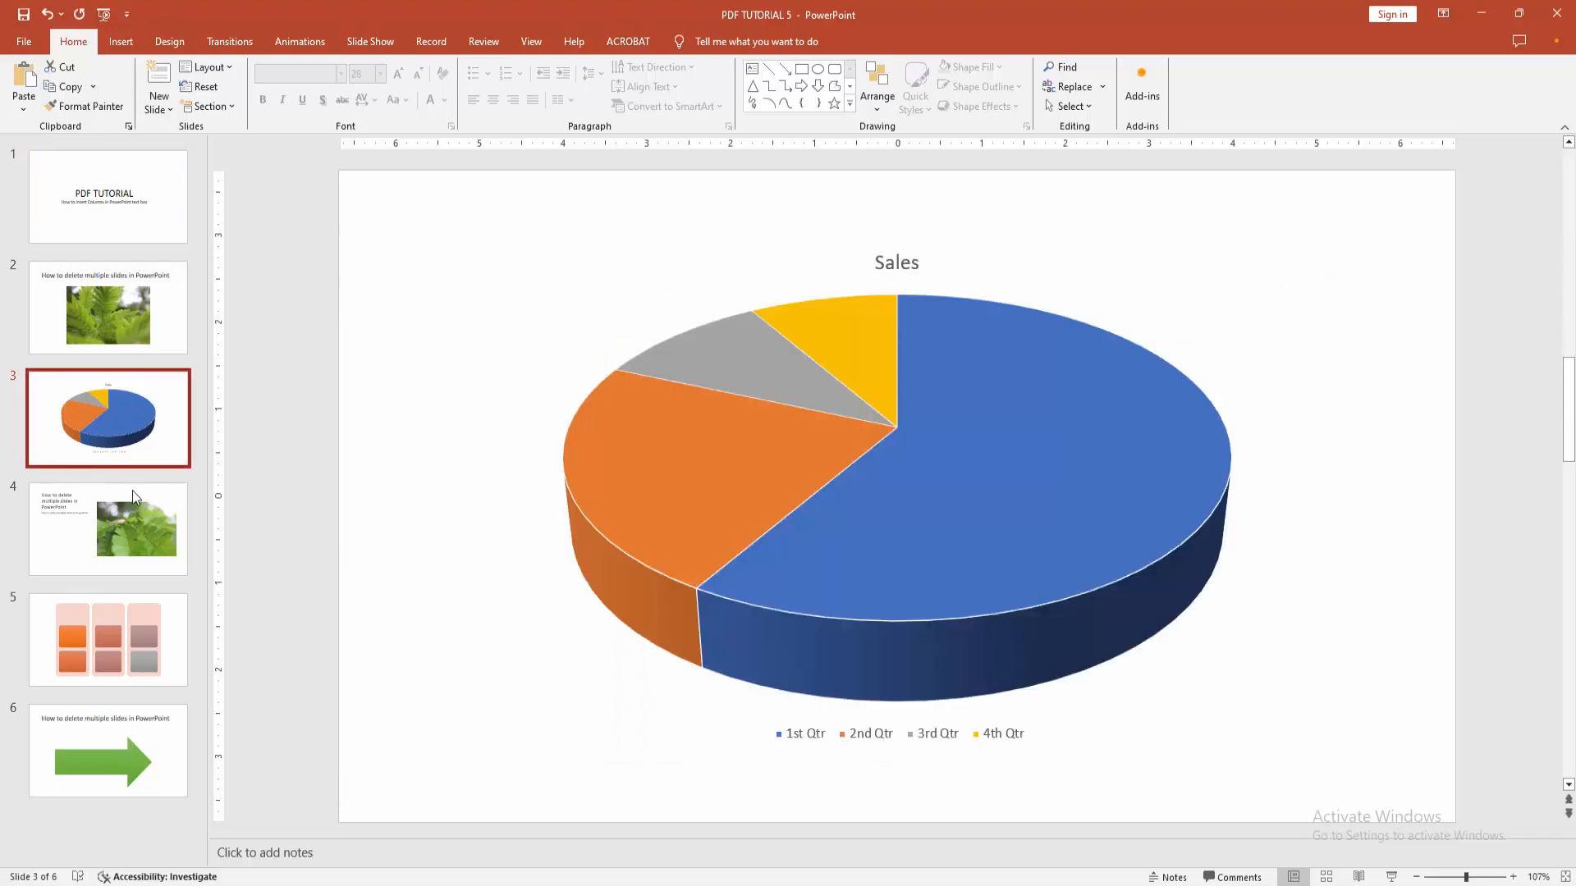
pyautogui.click(108, 195)
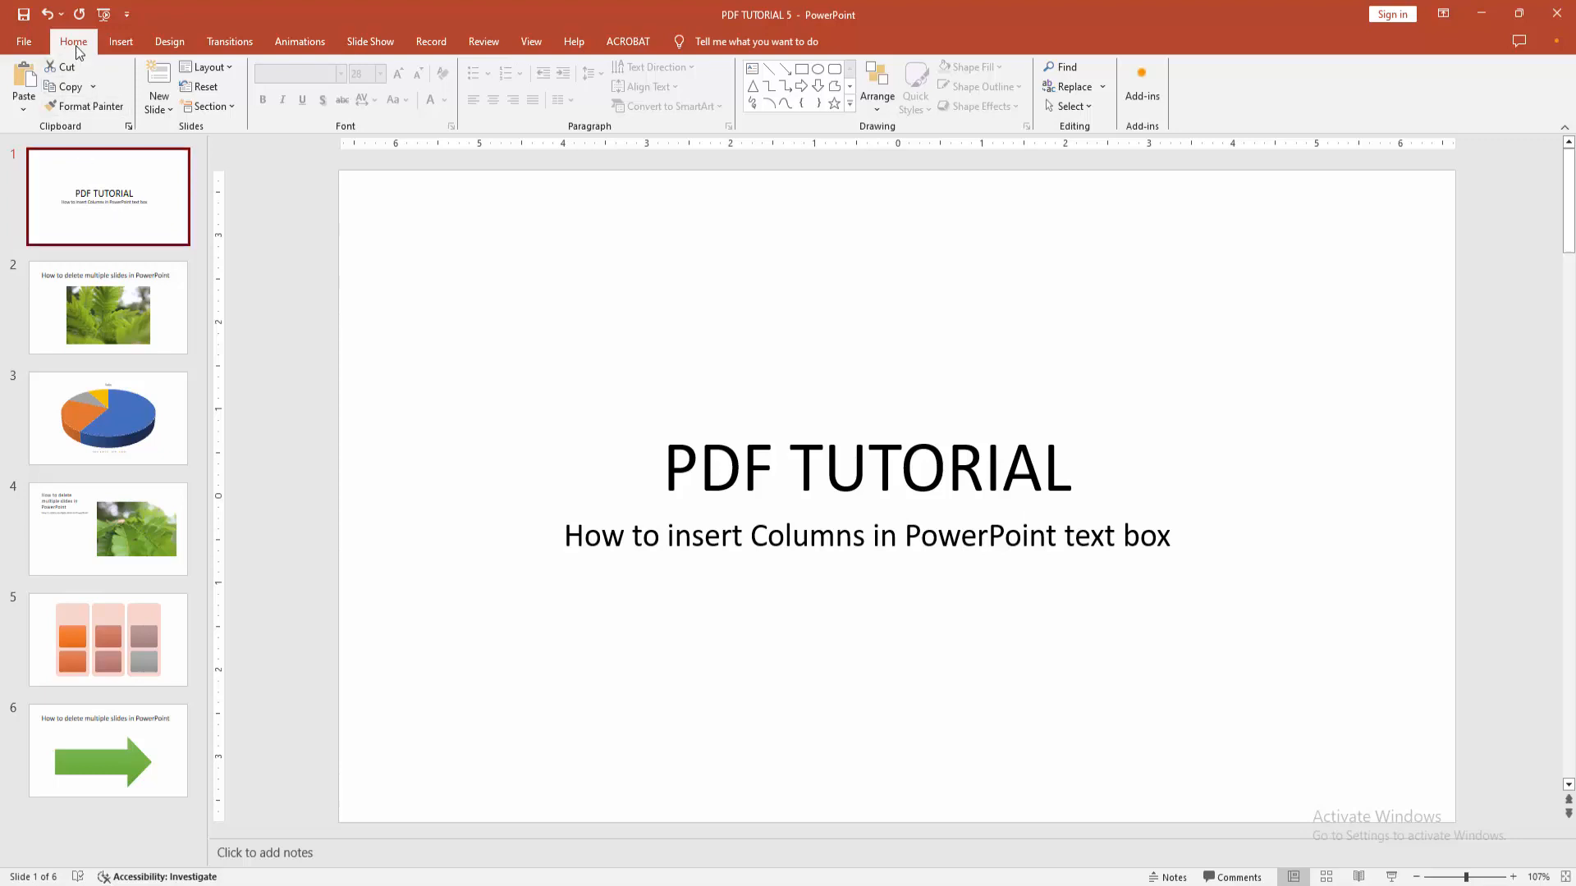
# - Add a new slide with the Blank layout after the title slide
pyautogui.click(157, 100)
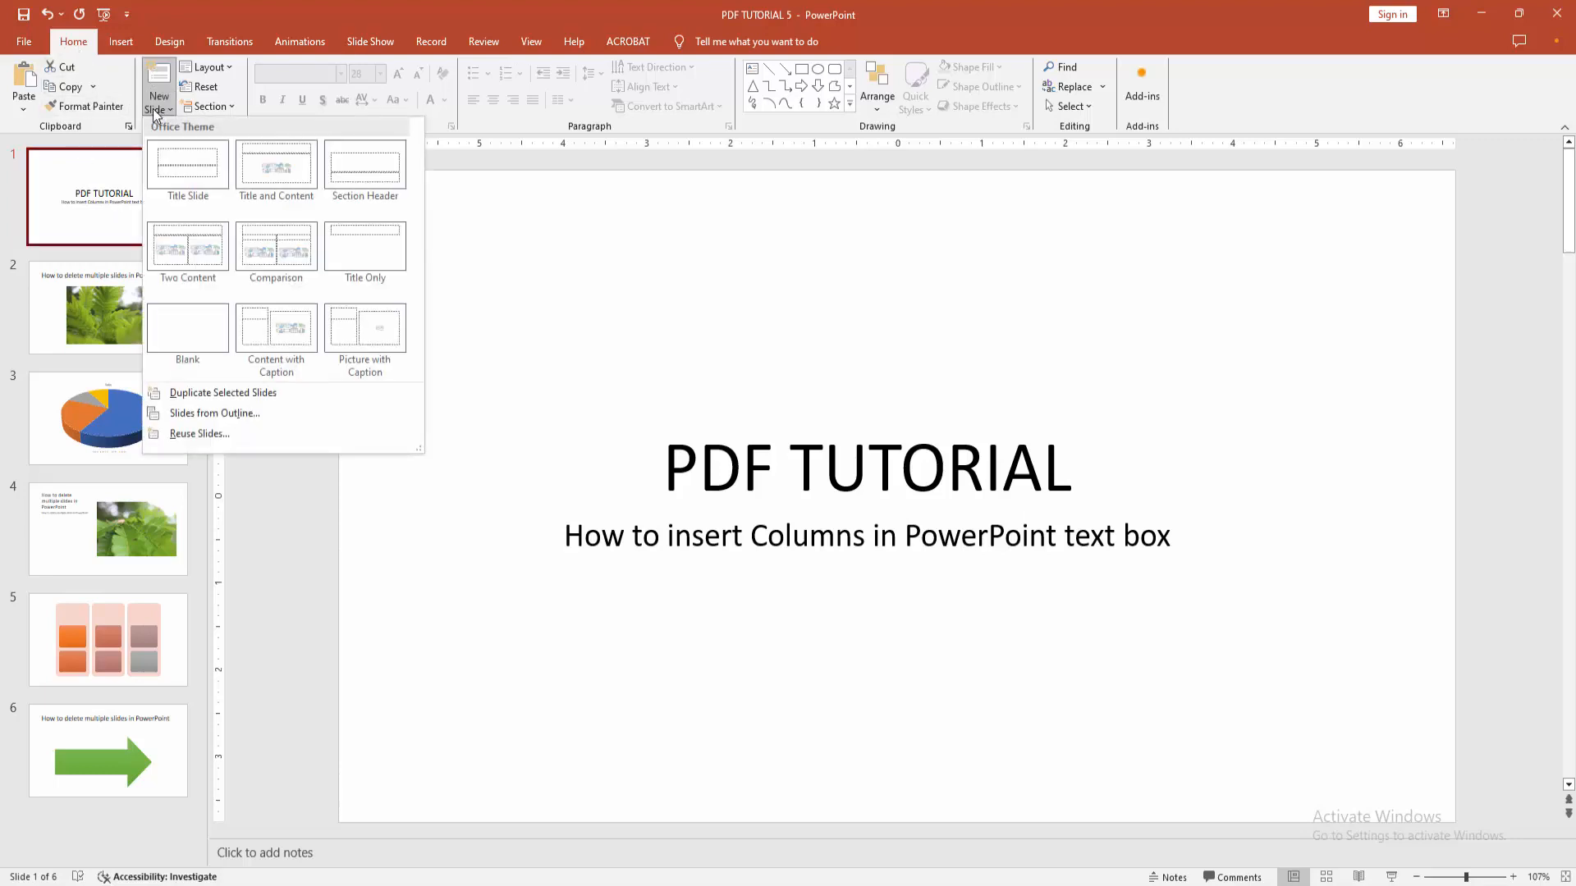
pyautogui.click(187, 329)
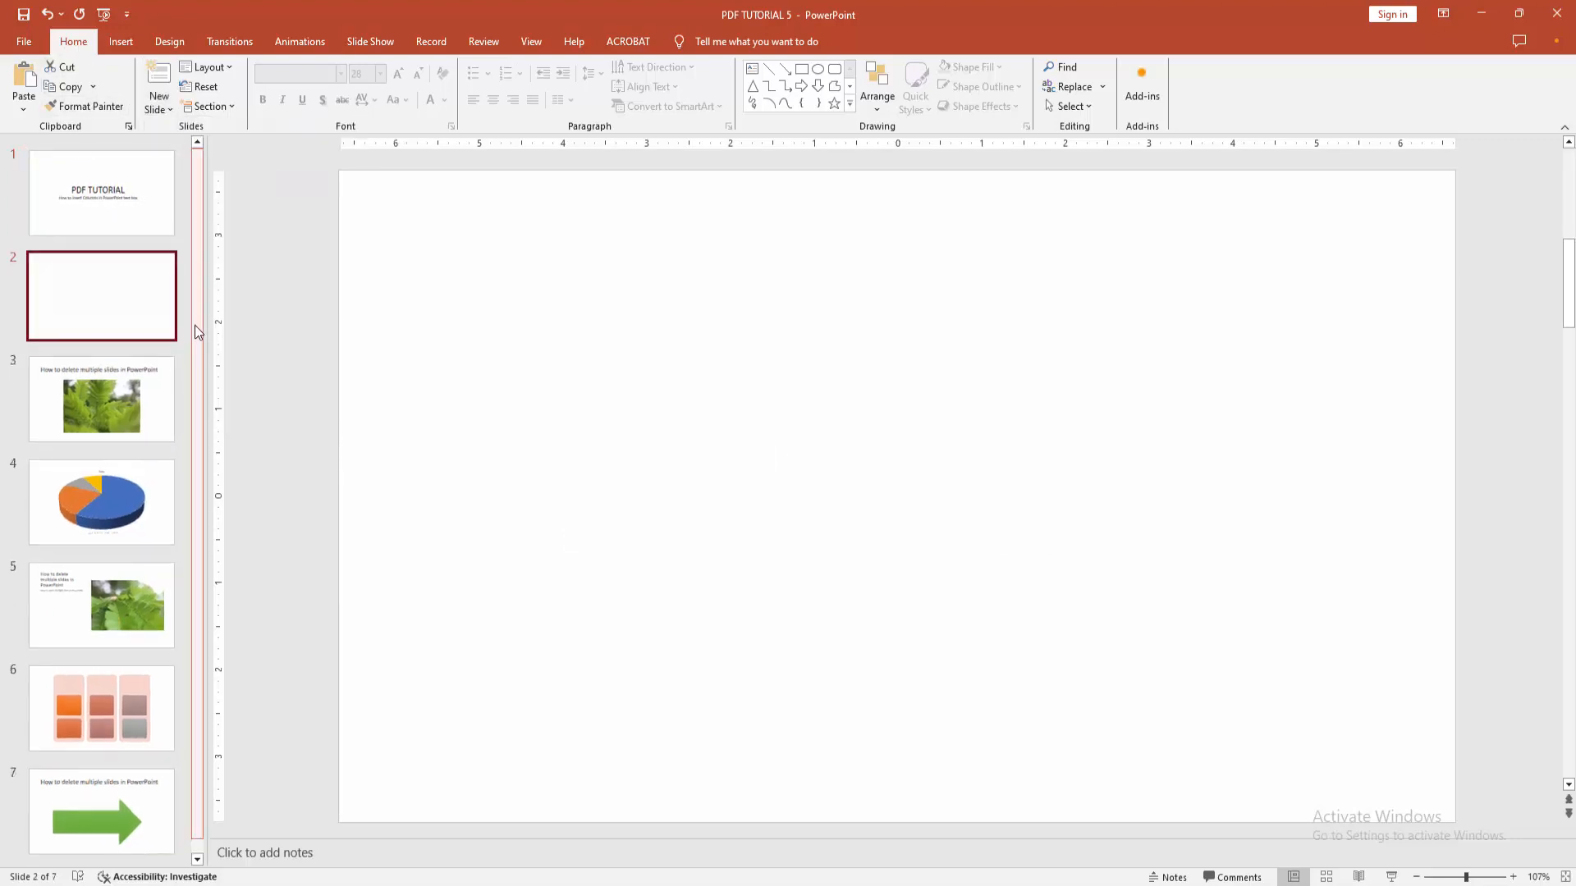
pyautogui.click(120, 41)
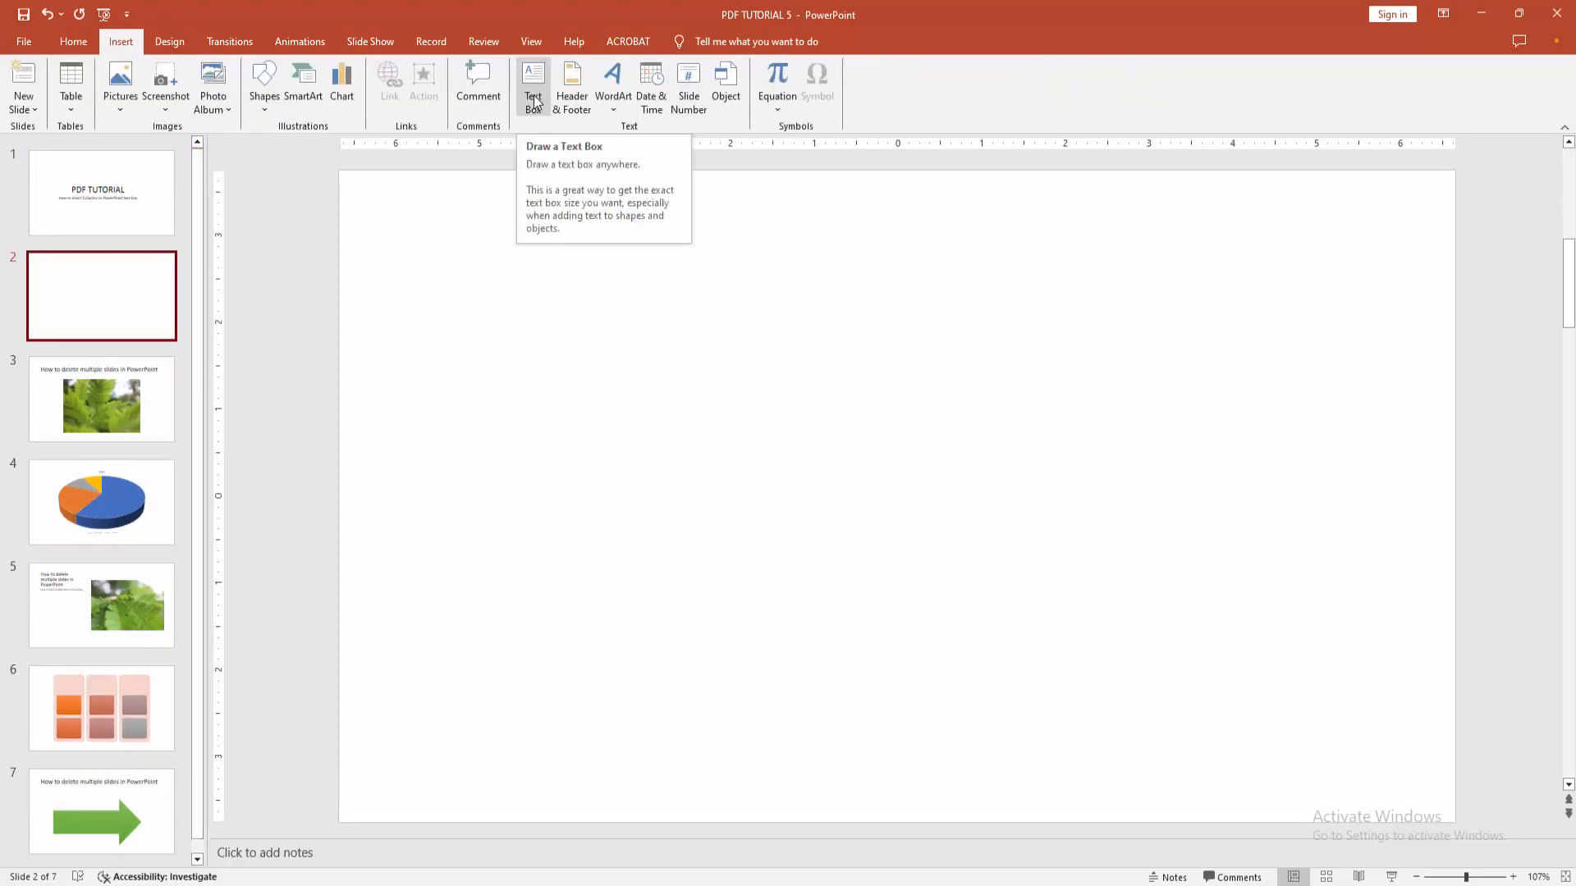
# - Draw a text box near the top reading 'How to insert Columns in PowerPoint text box'
pyautogui.moveTo(472, 297); pyautogui.dragTo(1085, 619)
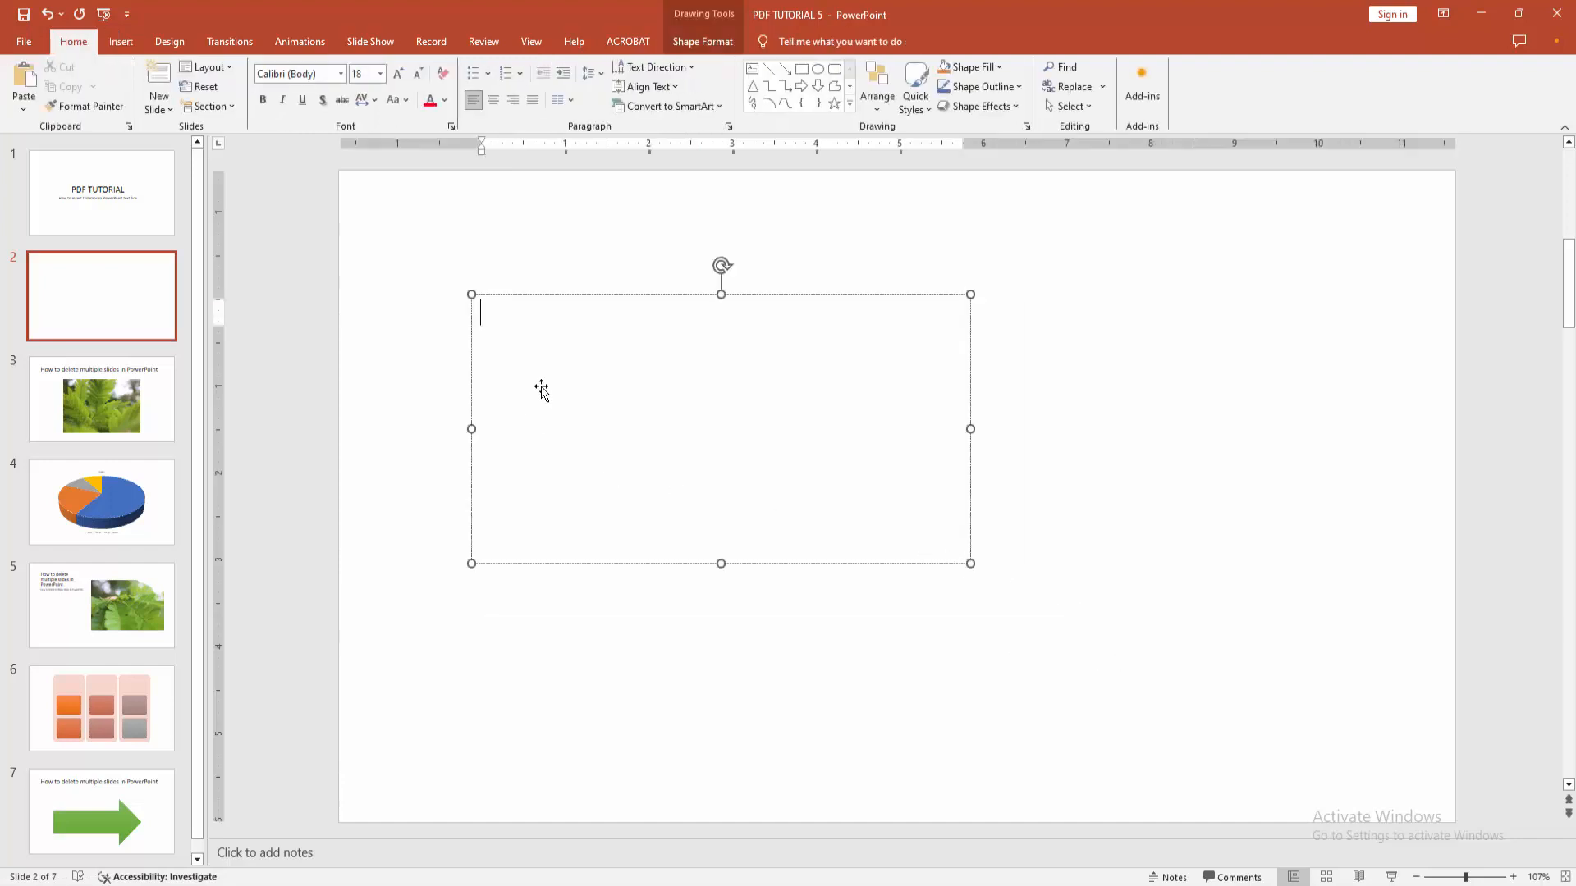
pyautogui.write('How to insert Columns in PowerPoint text box')
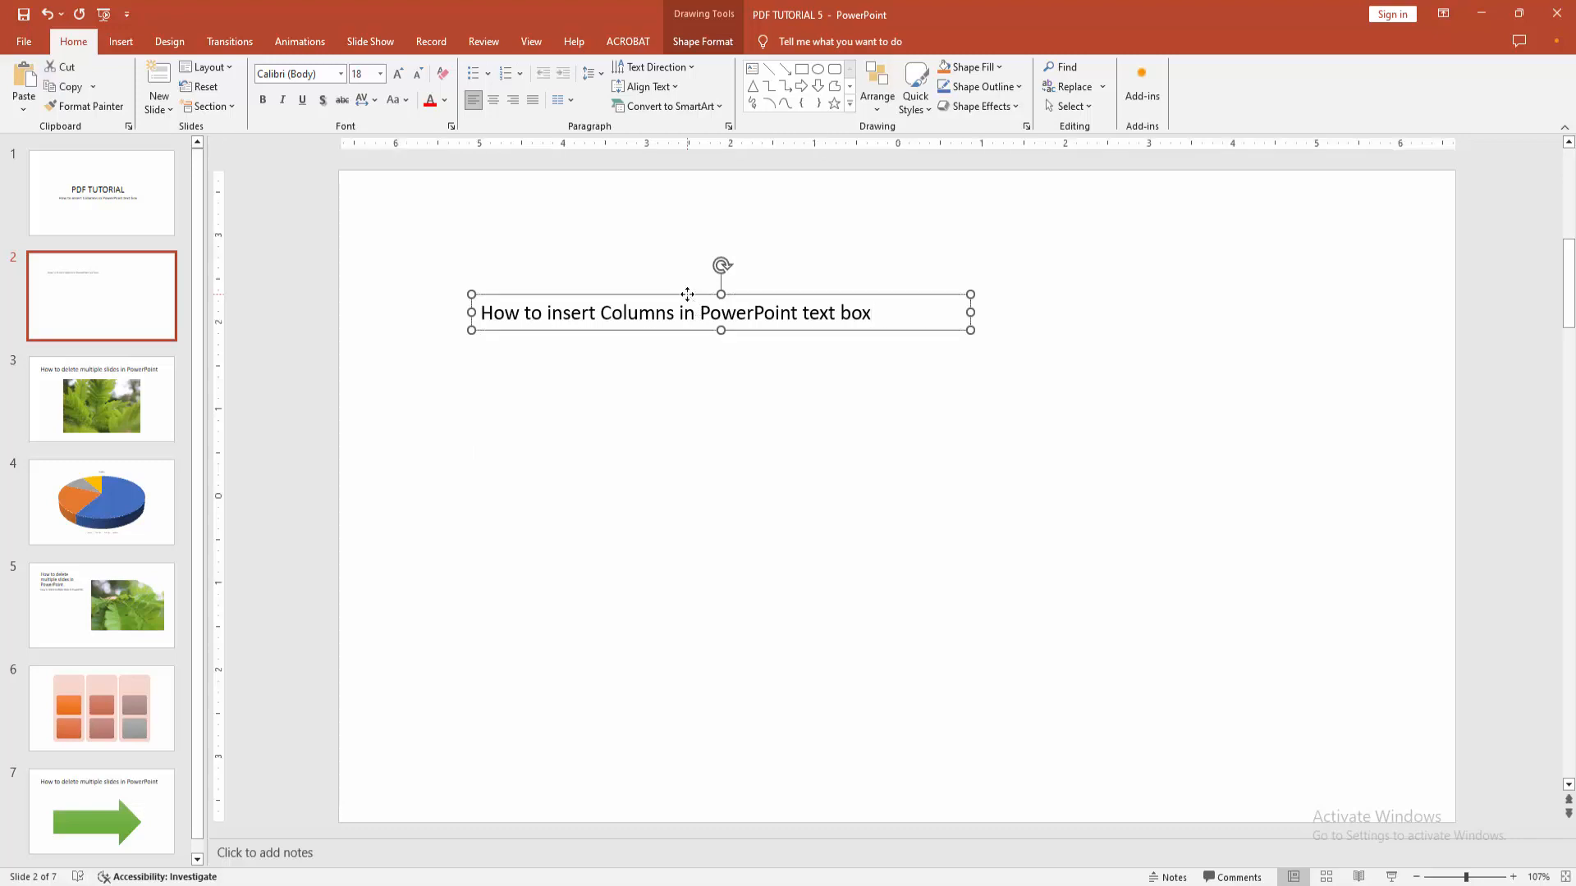
# - Open the Format Shape pane for the text box via Shape Format's WordArt Styles launcher
pyautogui.rightClick(687, 312)
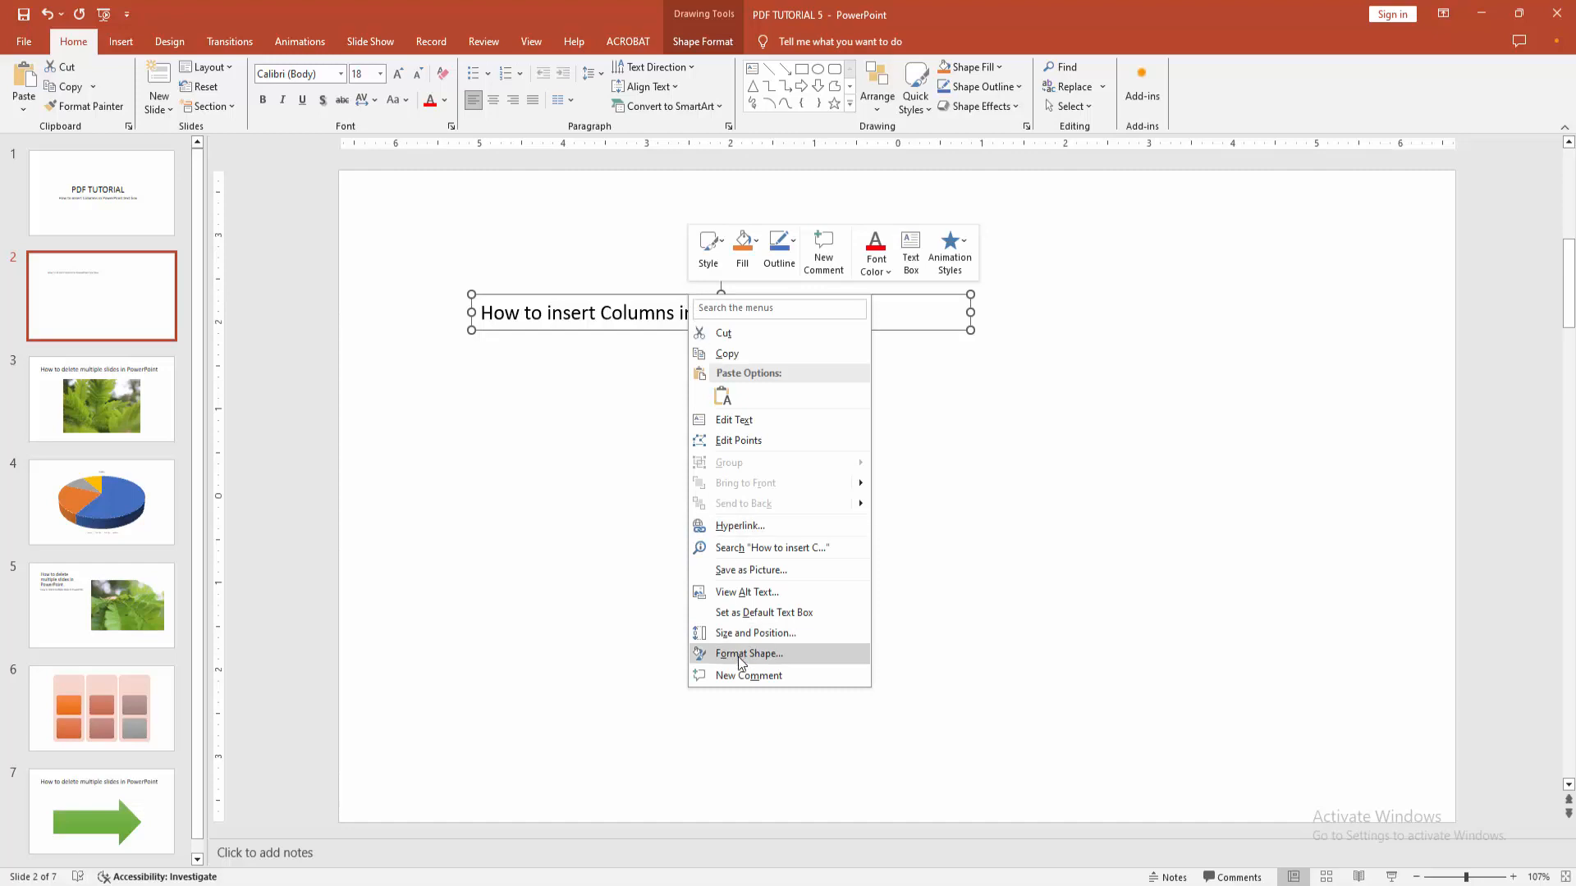
pyautogui.moveTo(554, 312)
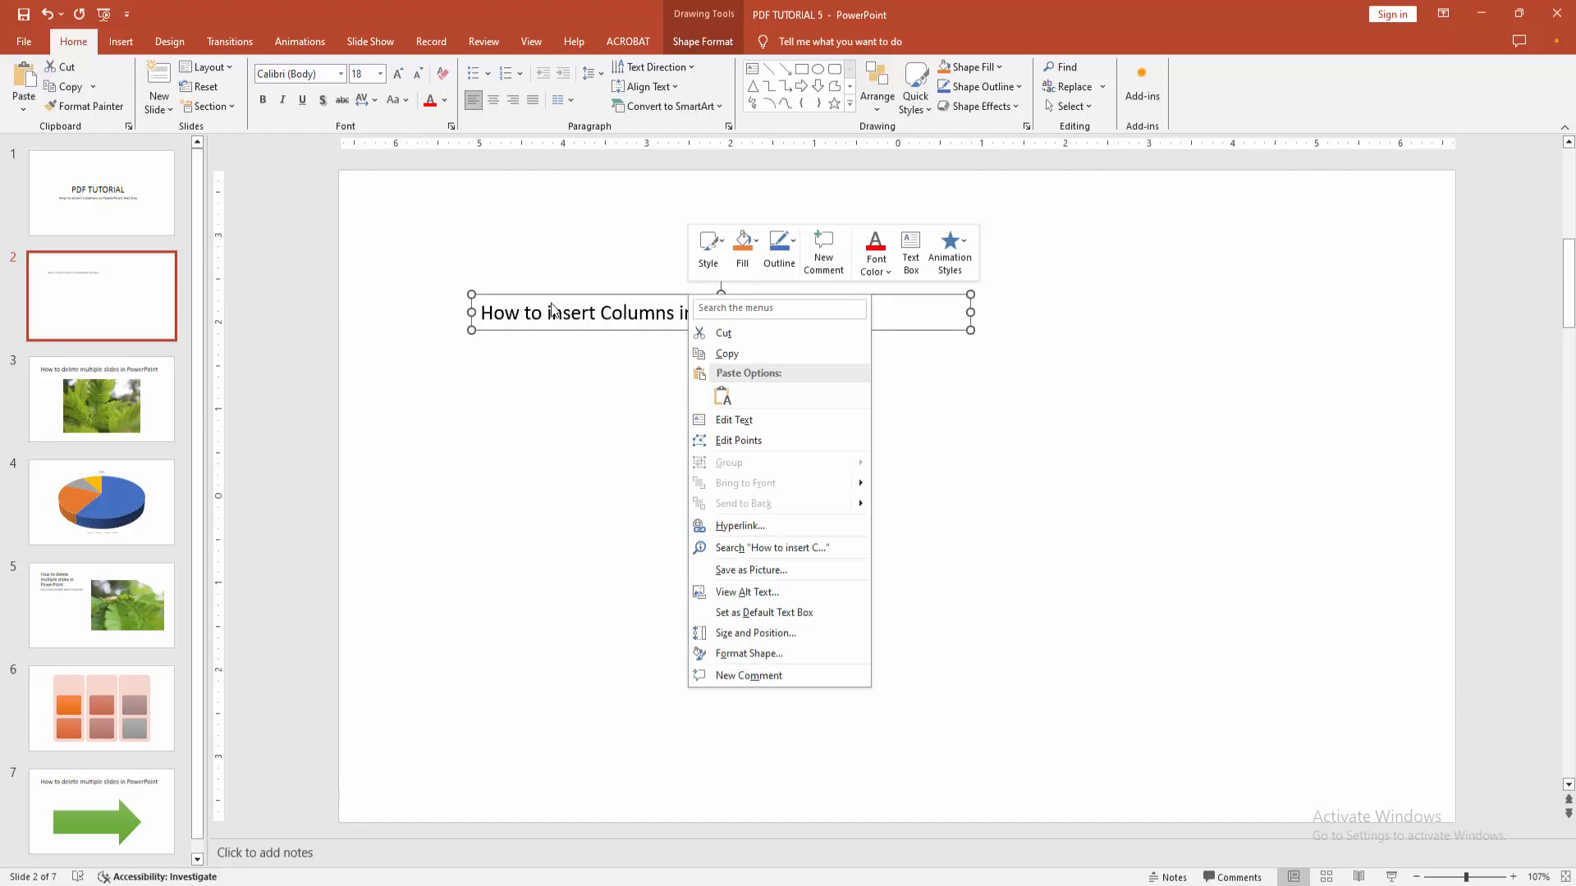
pyautogui.click(701, 41)
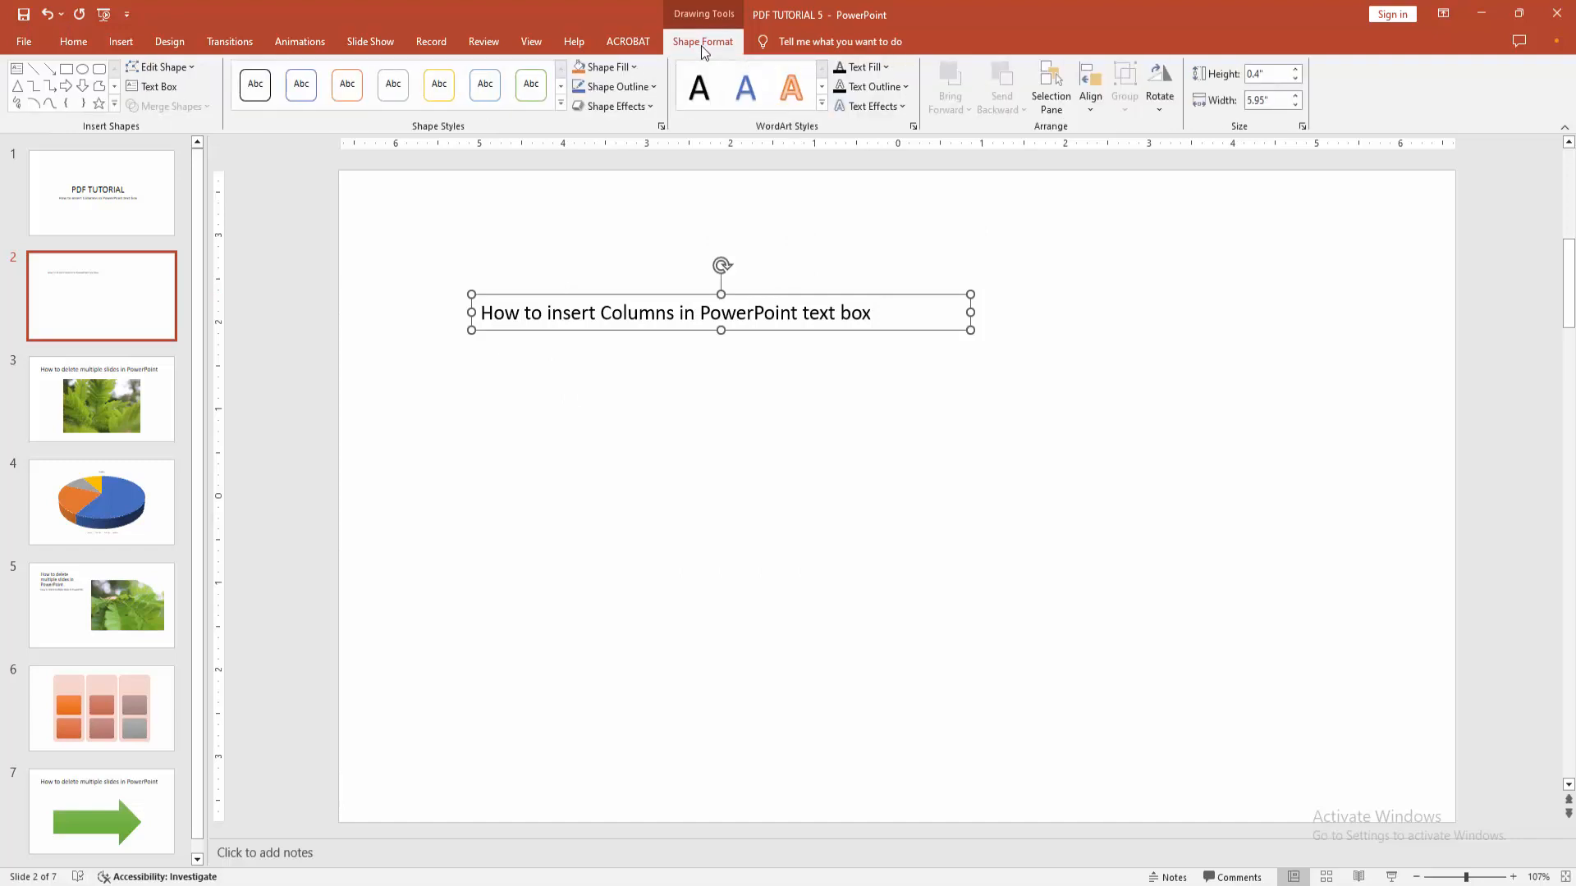
pyautogui.moveTo(912, 128)
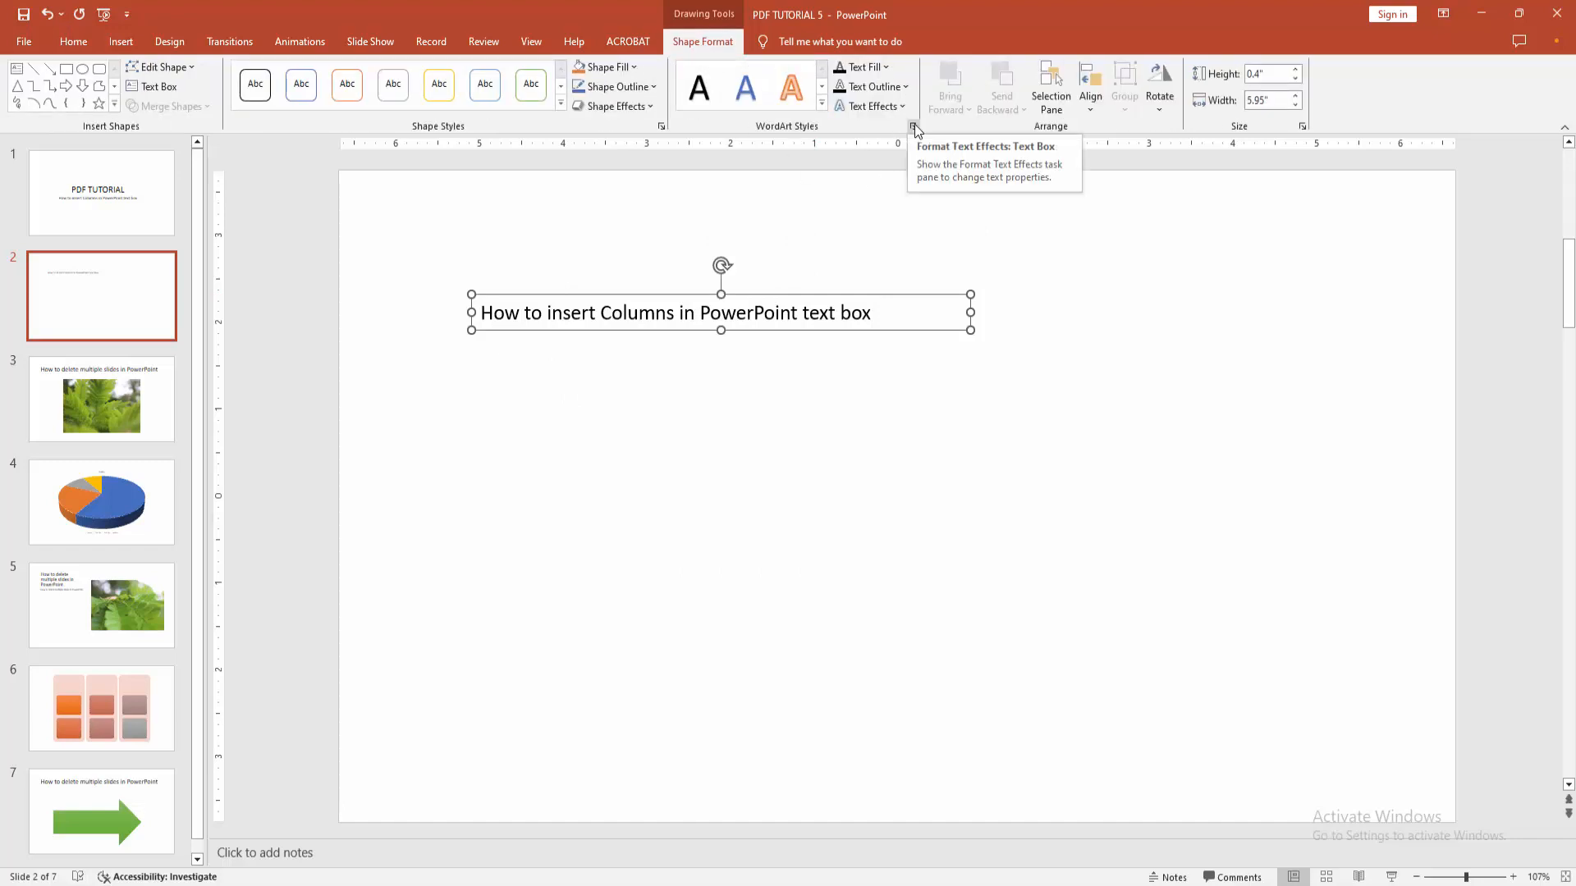
pyautogui.click(912, 128)
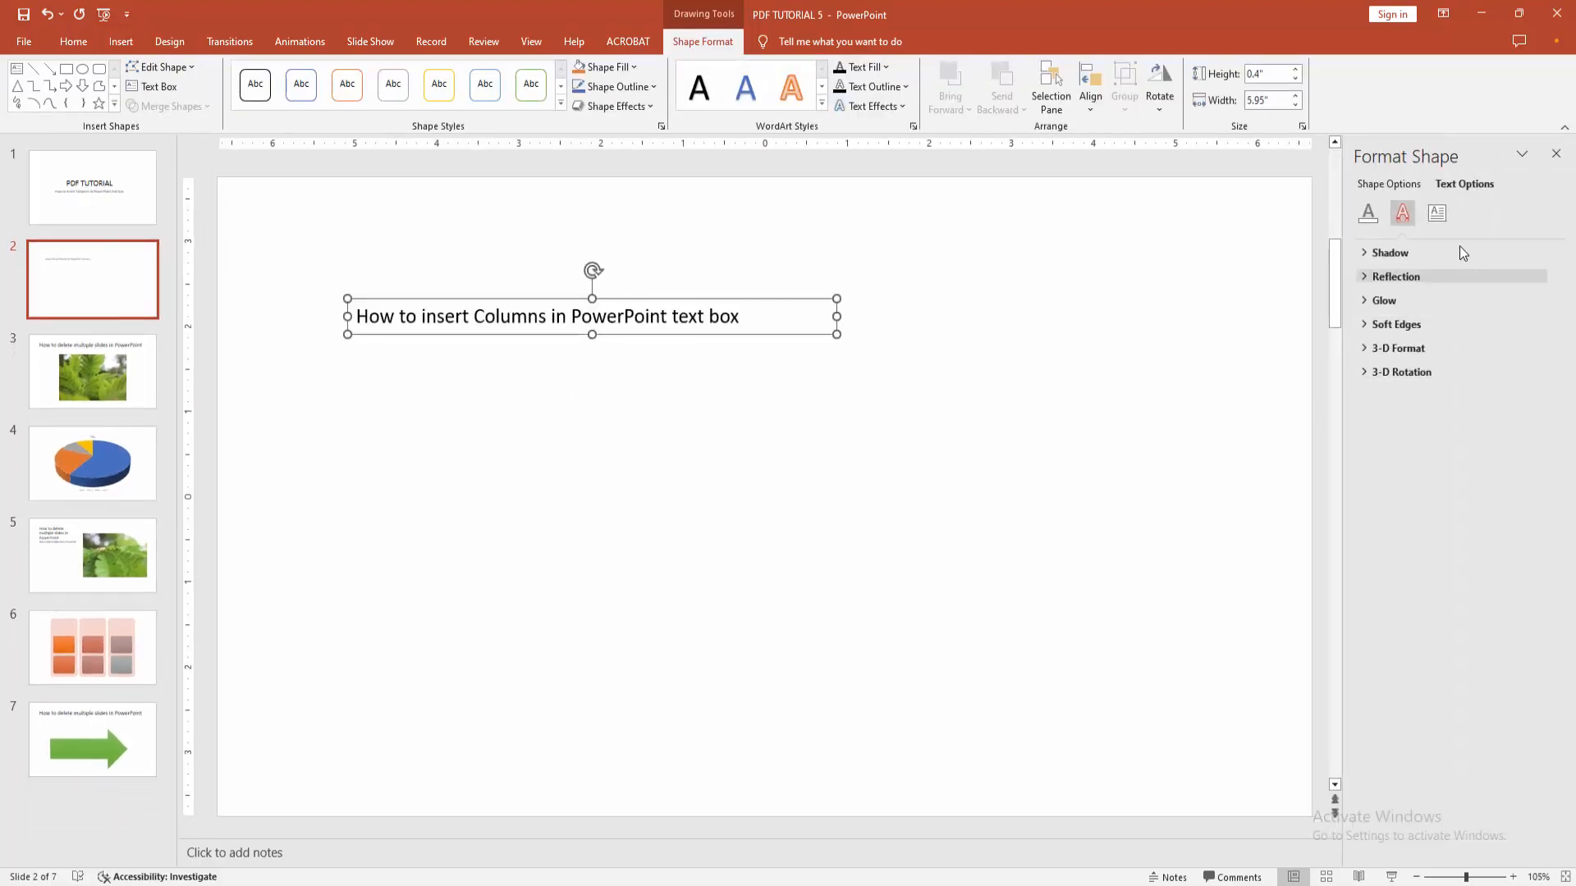
# - Open the Columns dialog from the Text Options textbox settings
pyautogui.click(1436, 213)
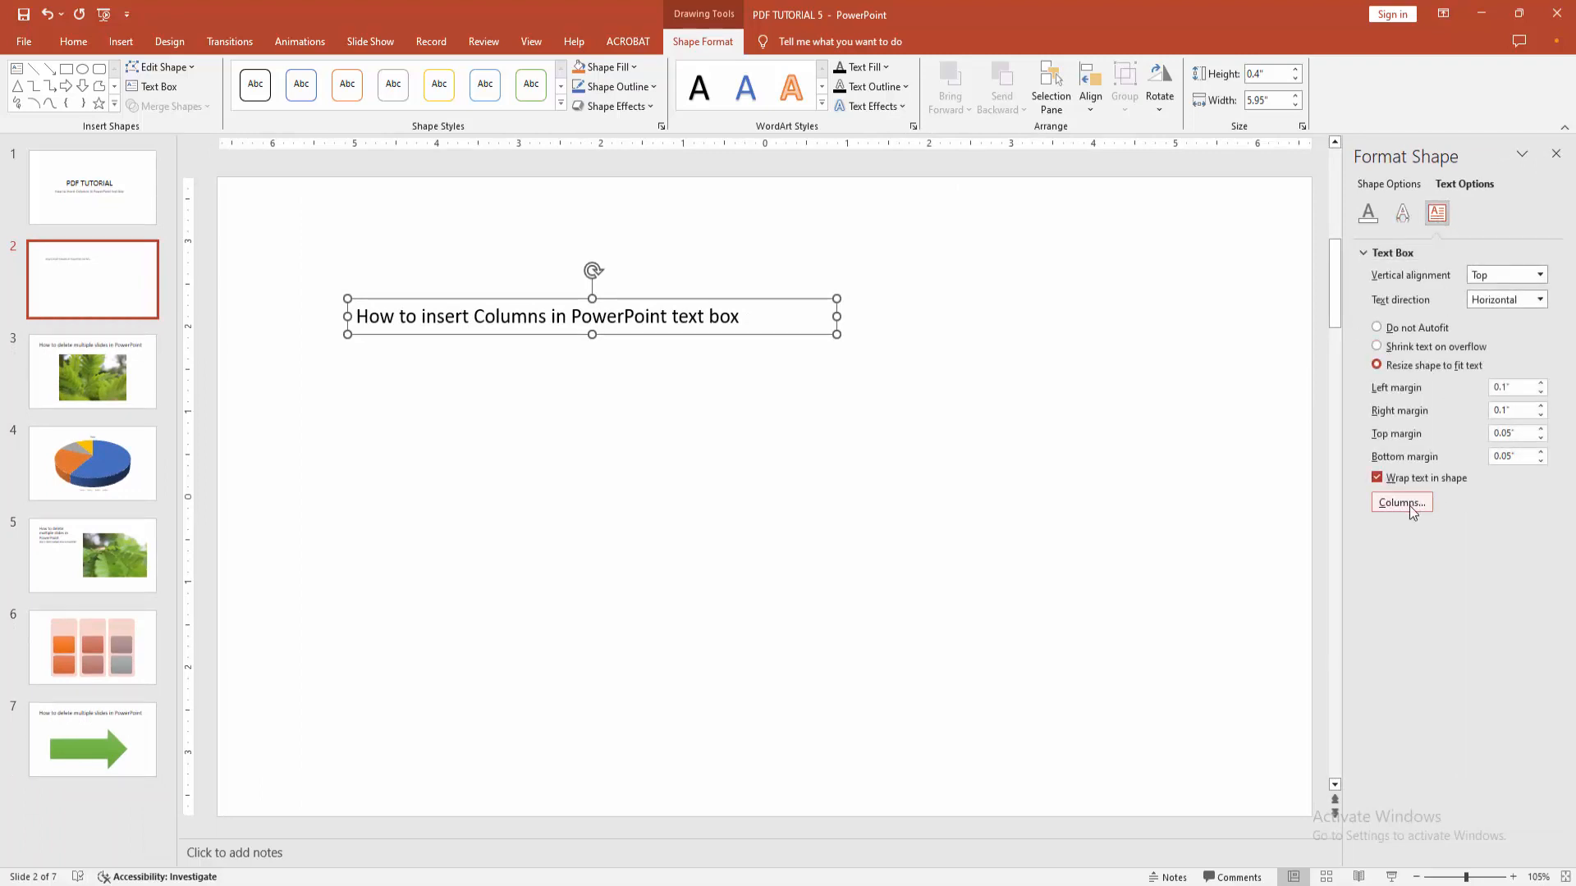
pyautogui.click(1400, 503)
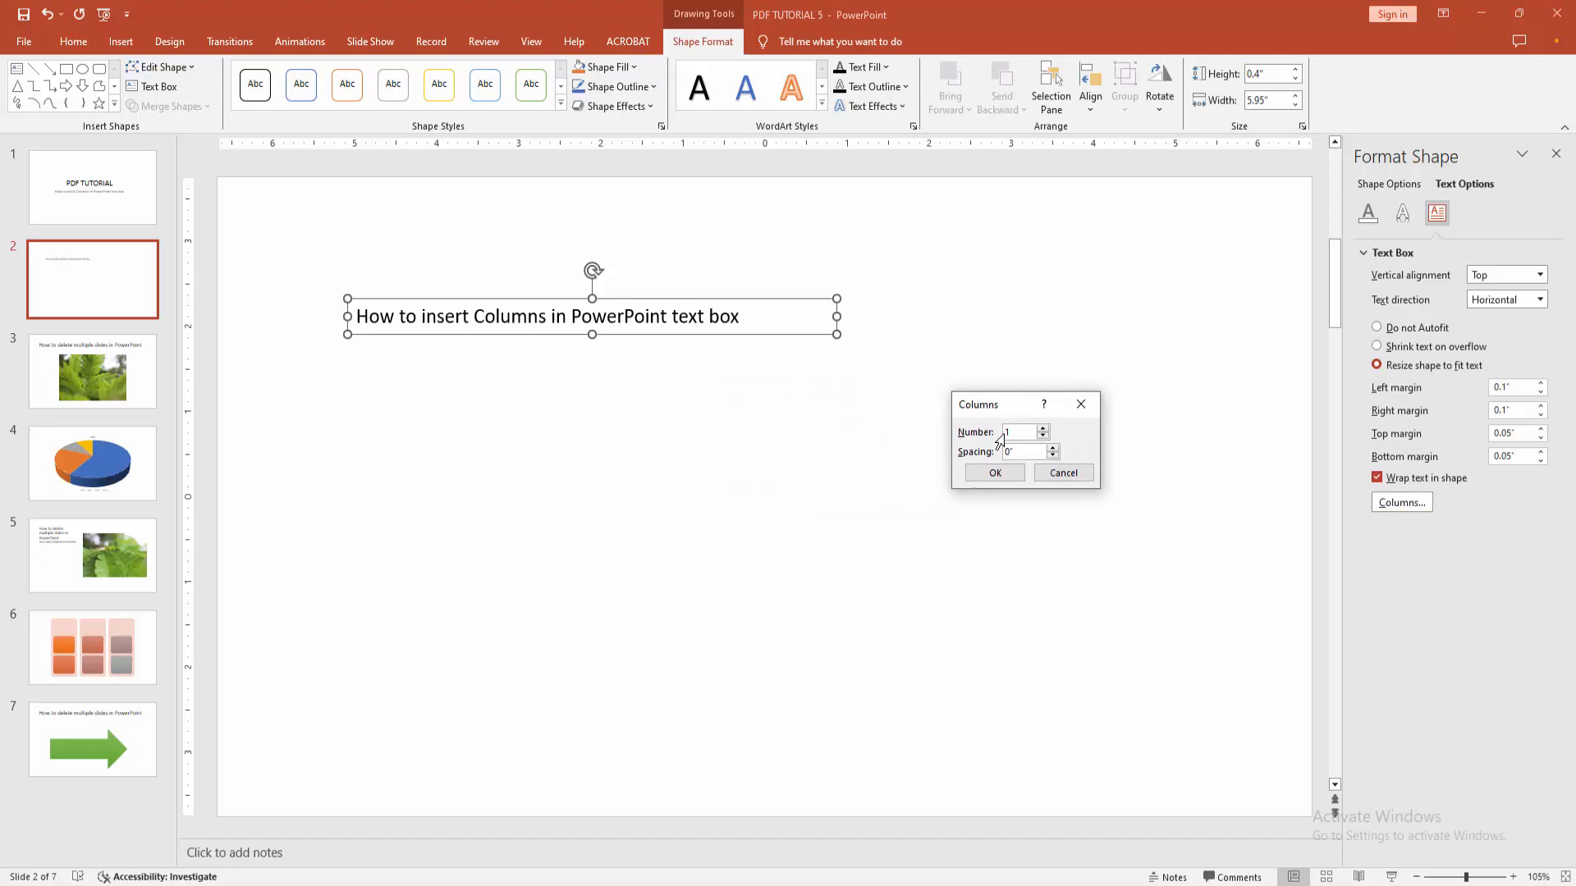
# - Set the text box to 3 columns and apply it
pyautogui.click(1050, 428)
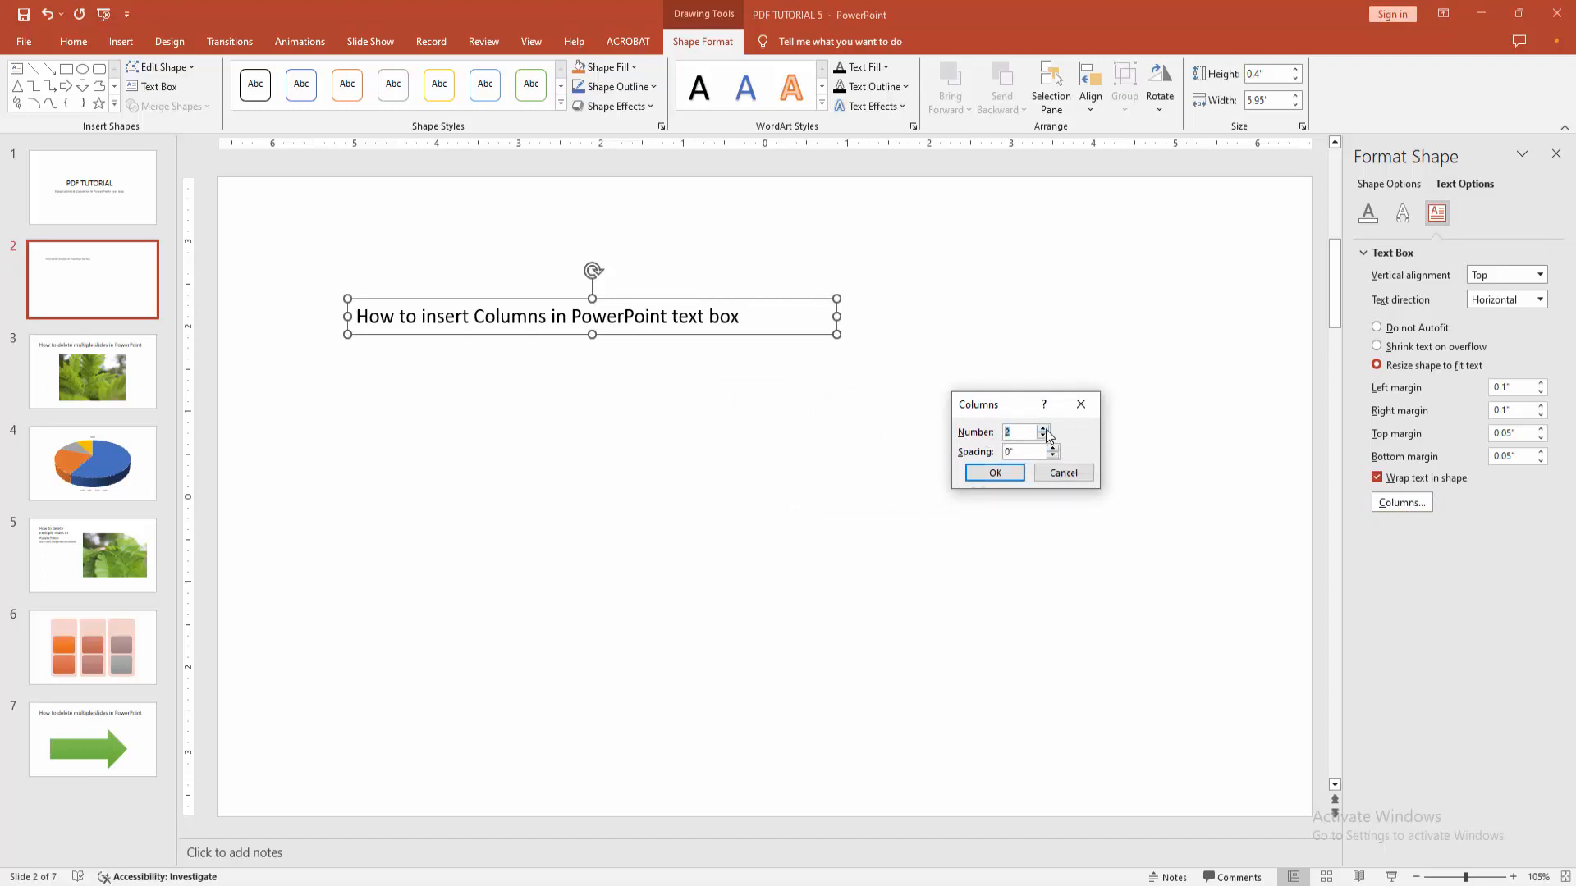
pyautogui.click(1043, 429)
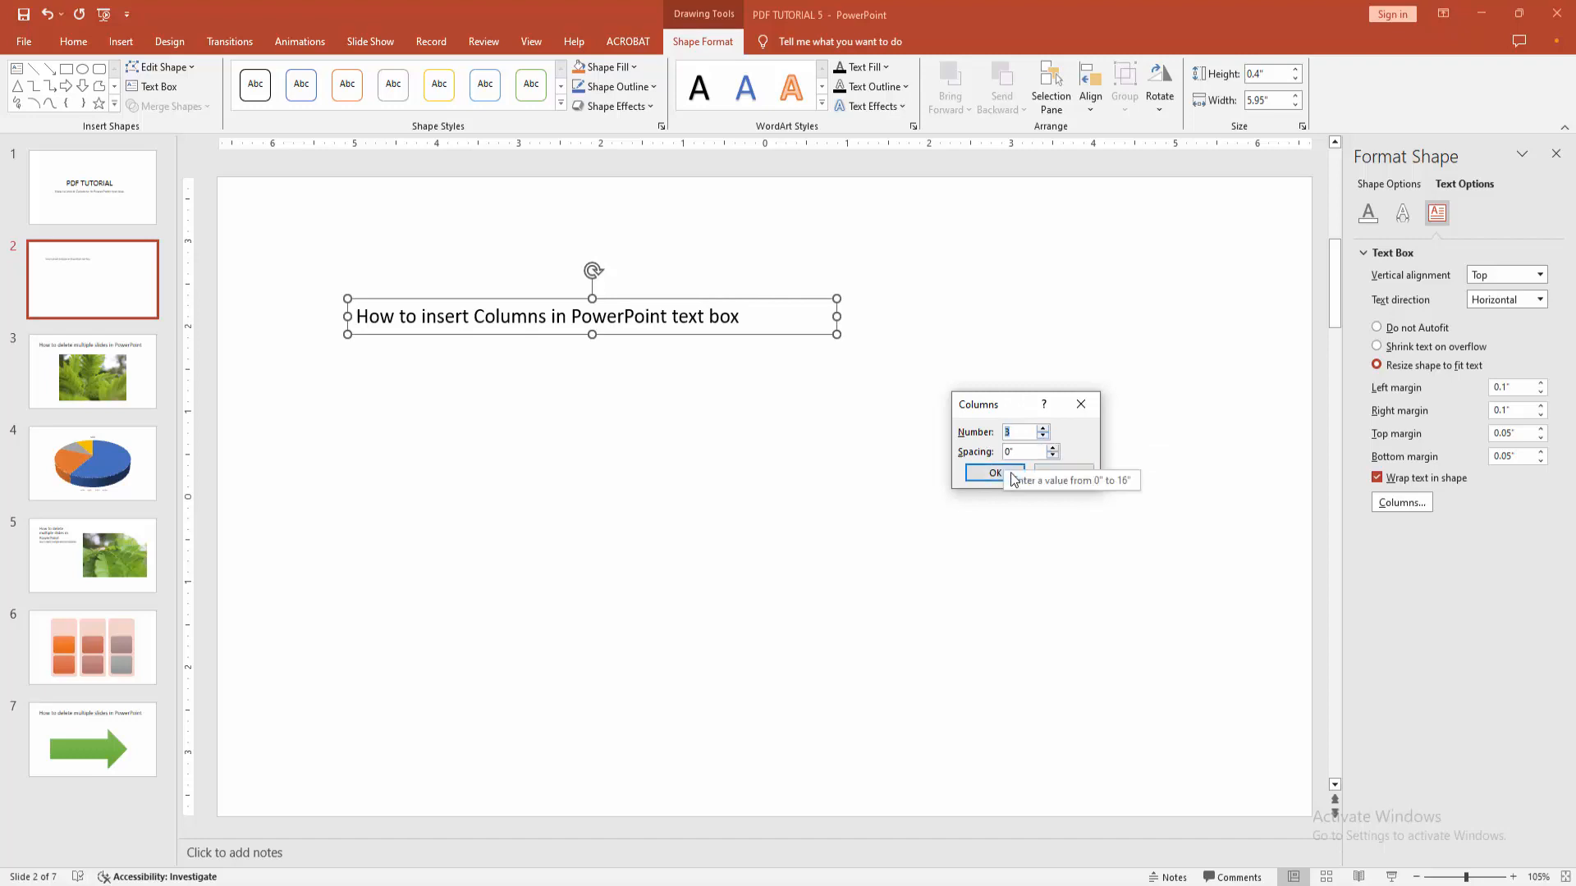
pyautogui.click(995, 472)
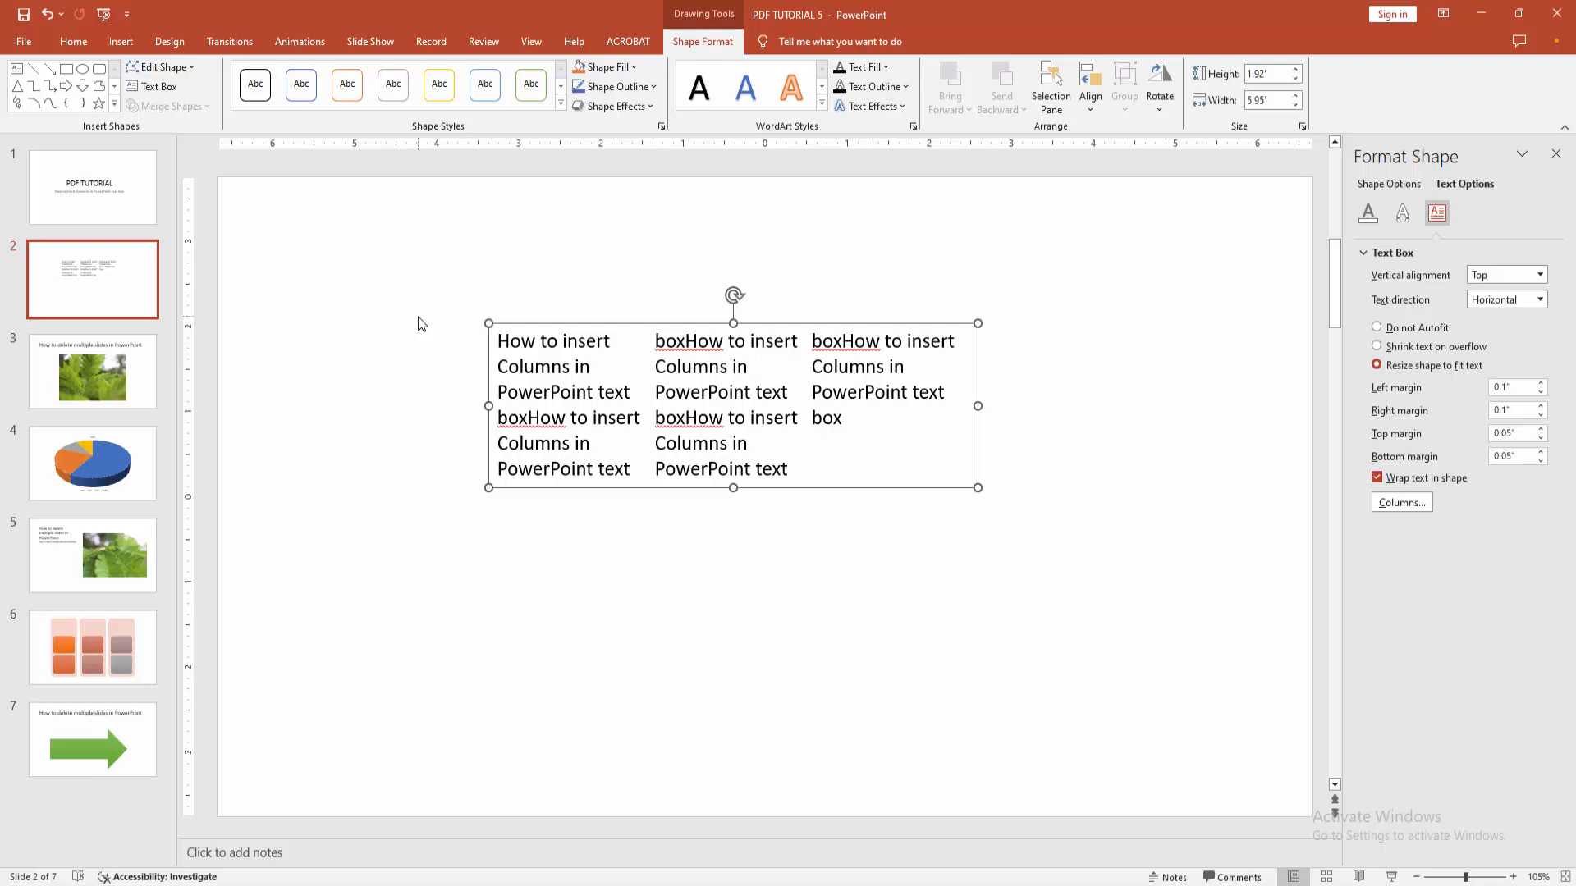
# - Leave text editing so the repeated sentence shows flowing across three columns
pyautogui.click(72, 41)
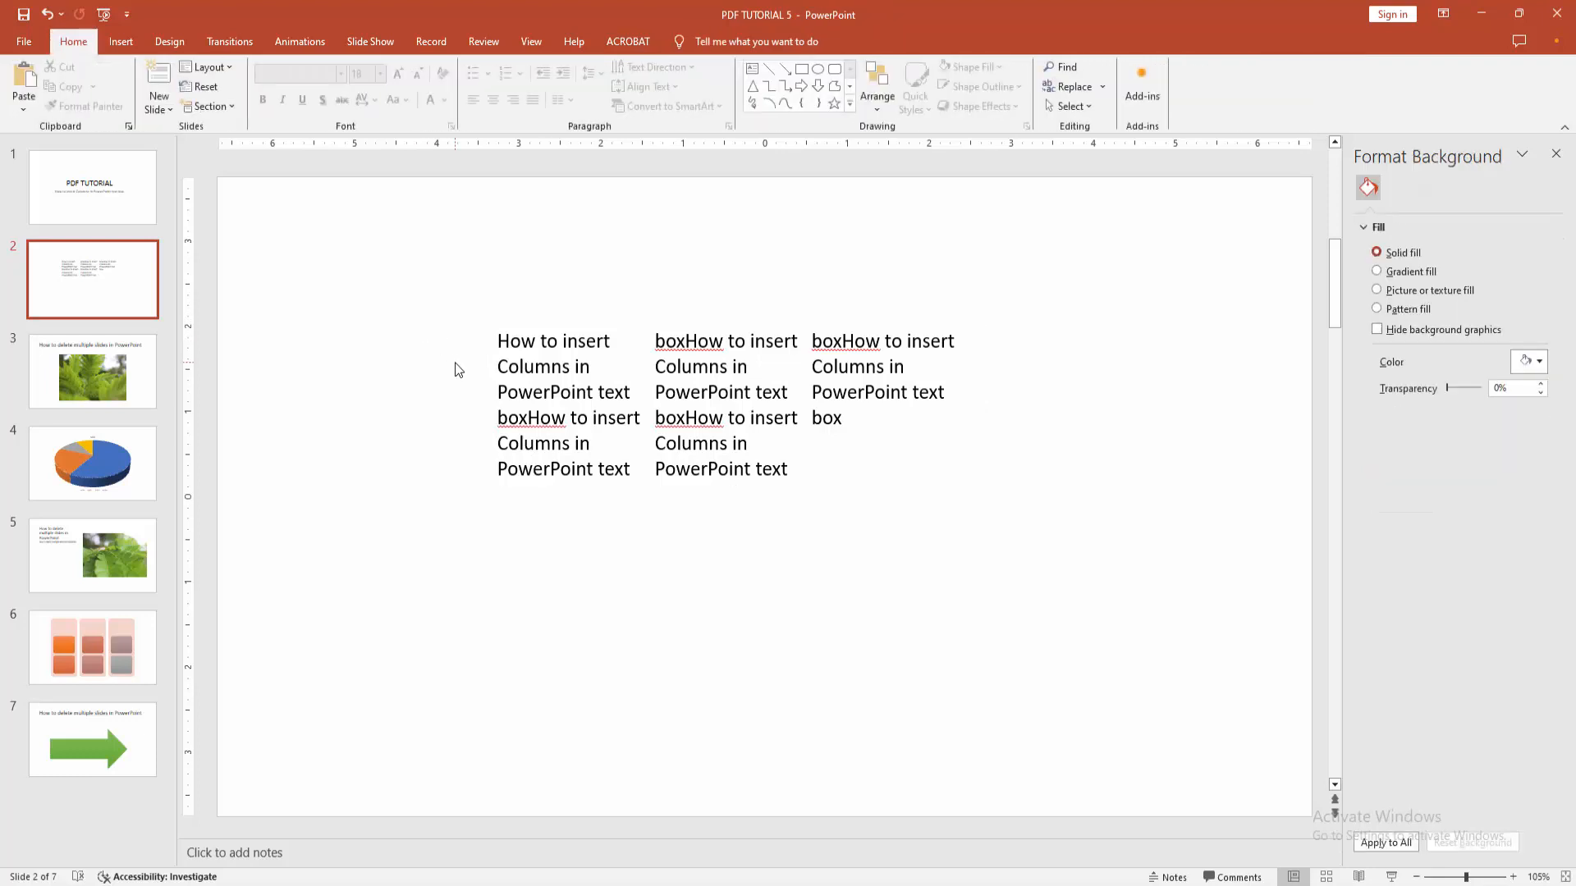